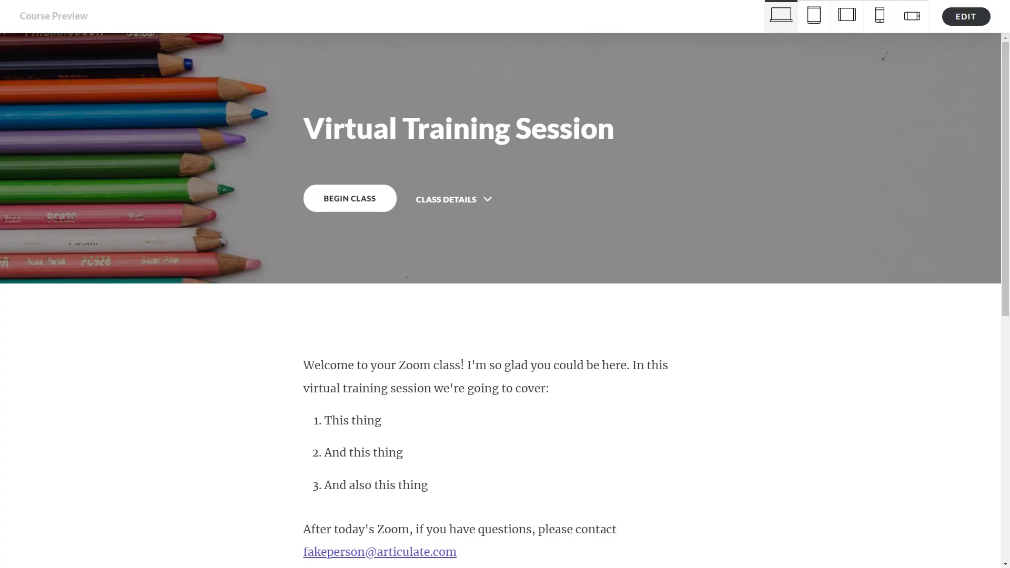
{"action": "mouse_move", "coordinate": [304, 189]}
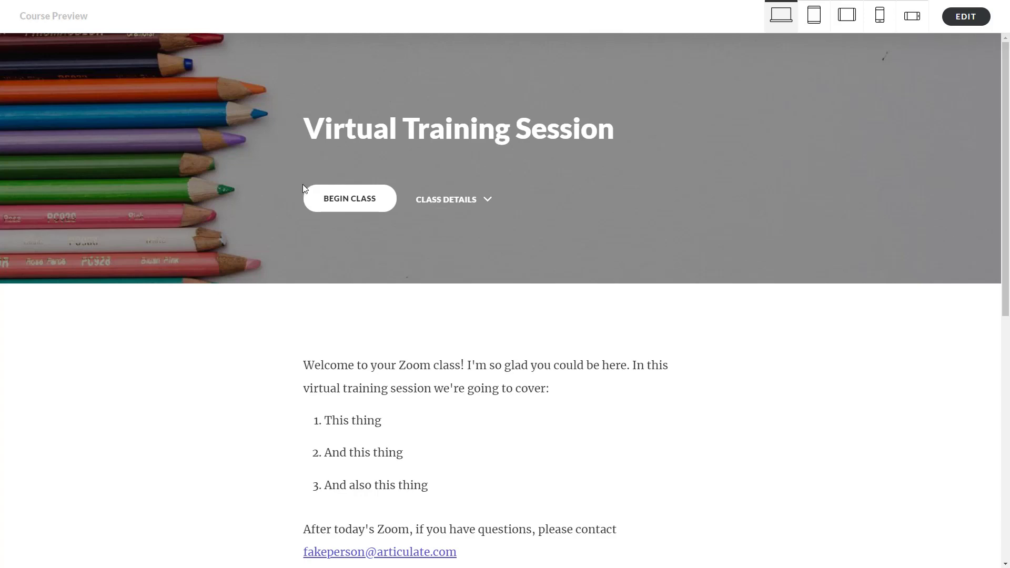
{"action": "mouse_move", "coordinate": [363, 226]}
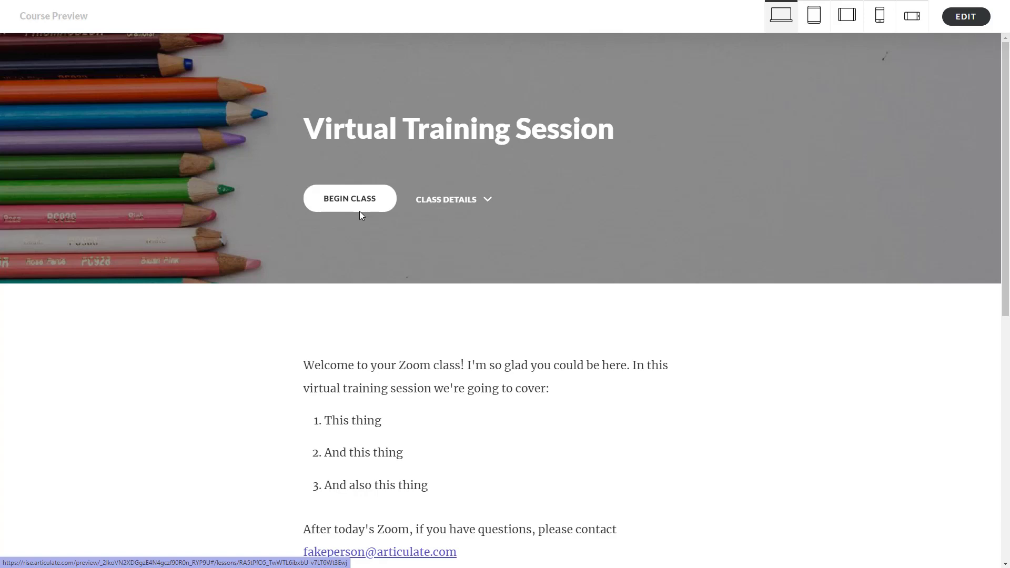
{"action": "mouse_move", "coordinate": [361, 362]}
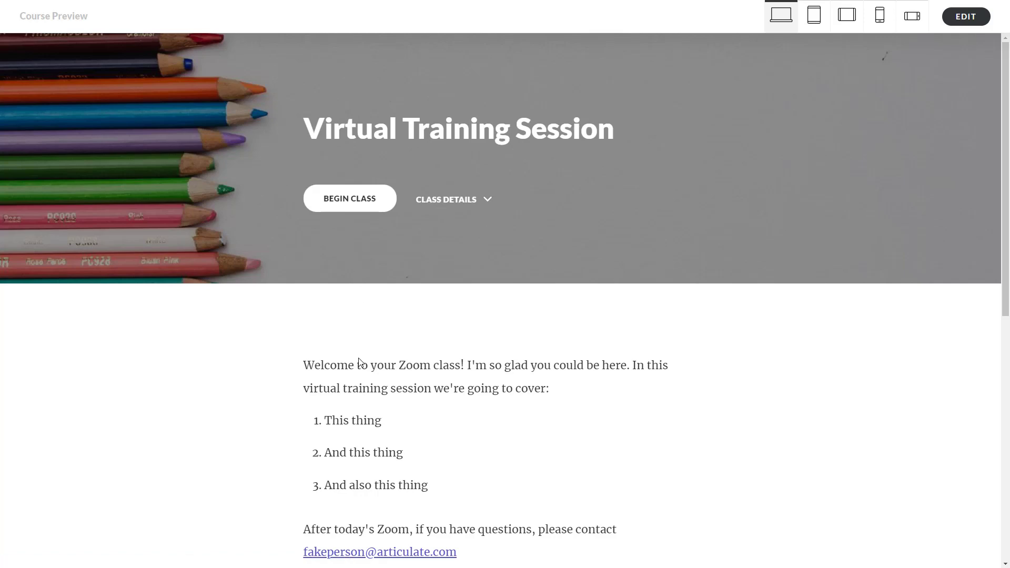
{"action": "mouse_move", "coordinate": [287, 541]}
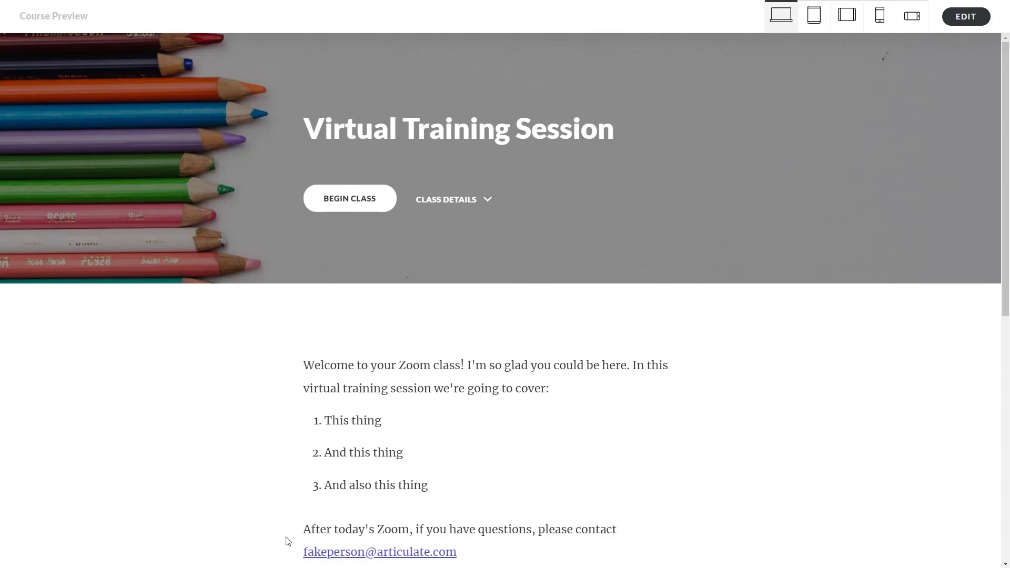
{"action": "mouse_move", "coordinate": [294, 552]}
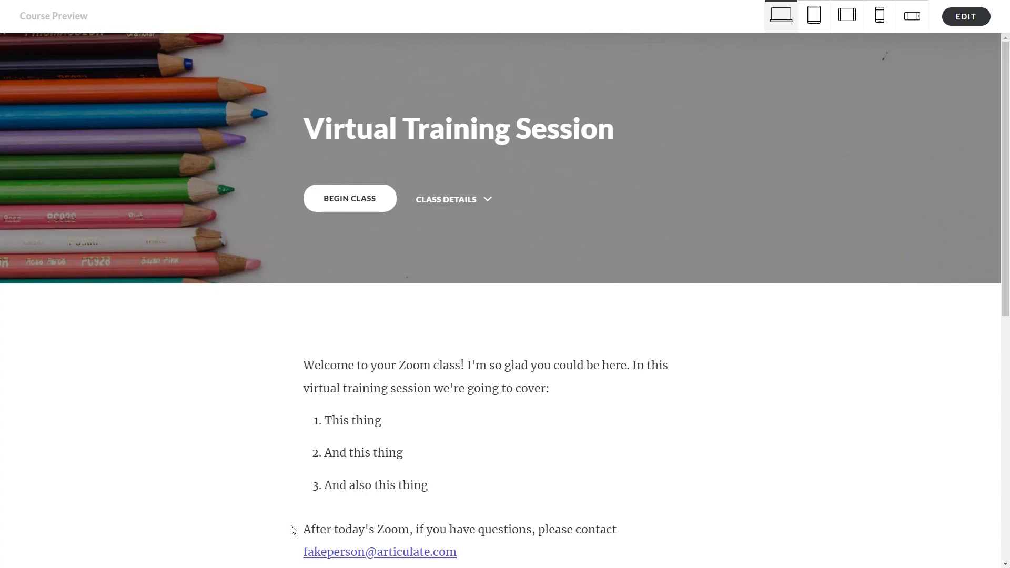
{"action": "mouse_move", "coordinate": [262, 307]}
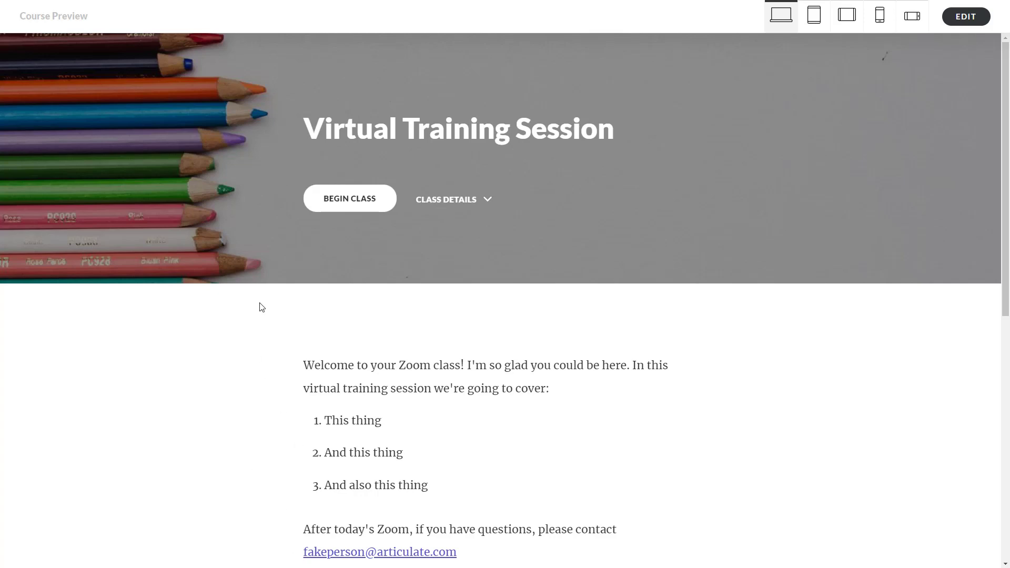
{"action": "mouse_move", "coordinate": [258, 300]}
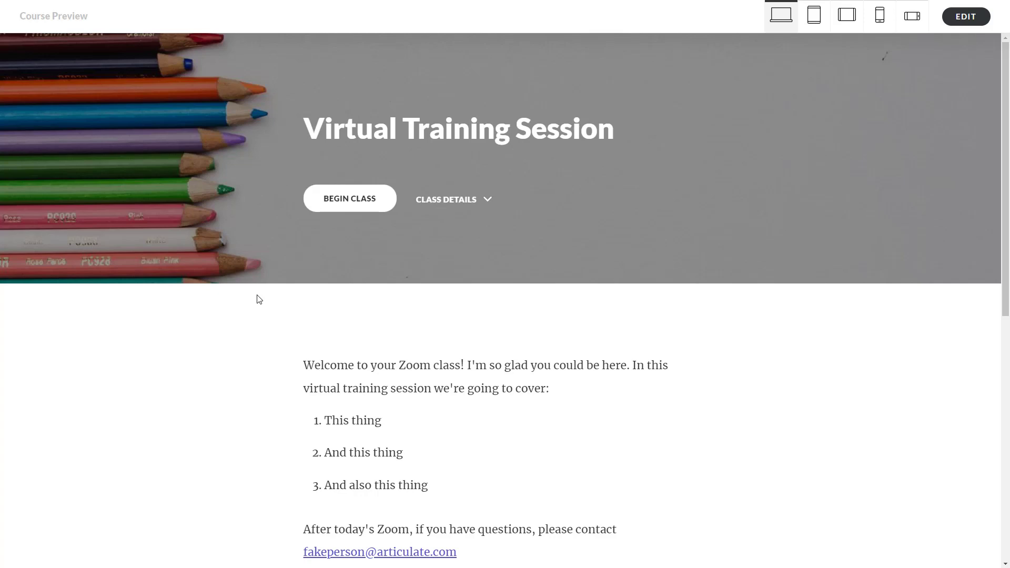
{"action": "mouse_move", "coordinate": [270, 261]}
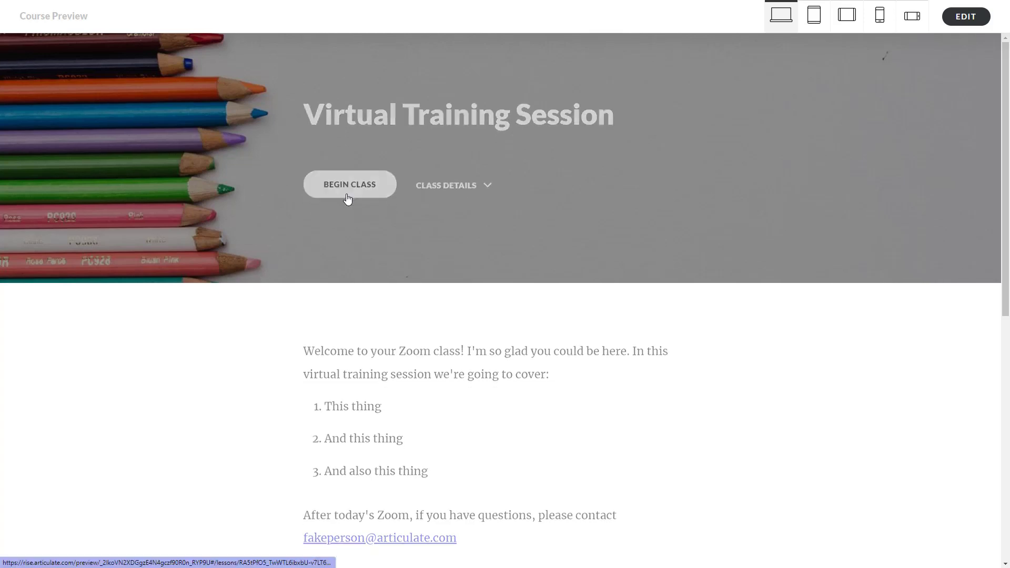
- Begin the class, close the course outline, and scroll past the Meet Your Host introduction
{"action": "left_click", "coordinate": [350, 184]}
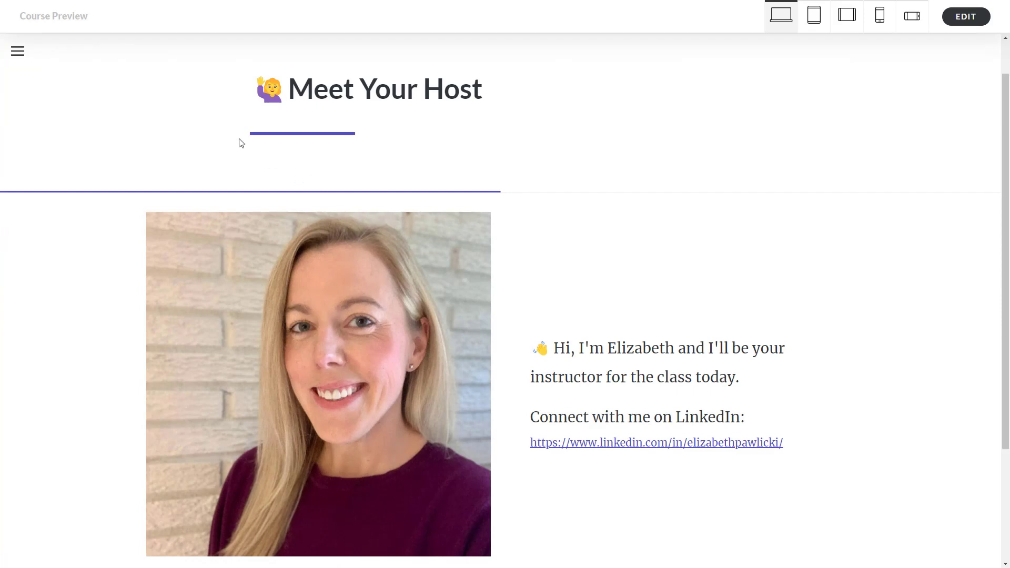
{"action": "mouse_move", "coordinate": [17, 52]}
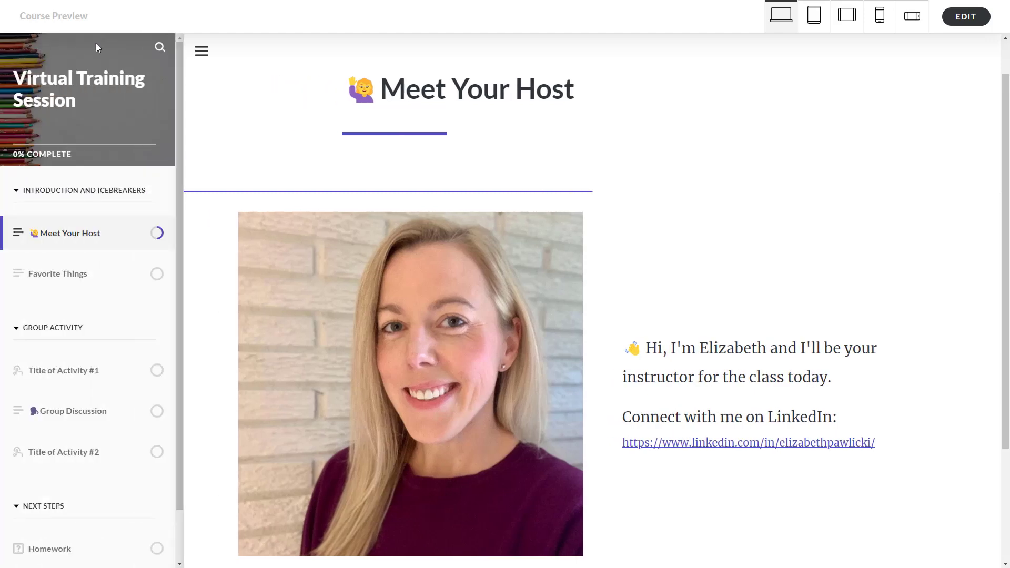
{"action": "left_click", "coordinate": [201, 51]}
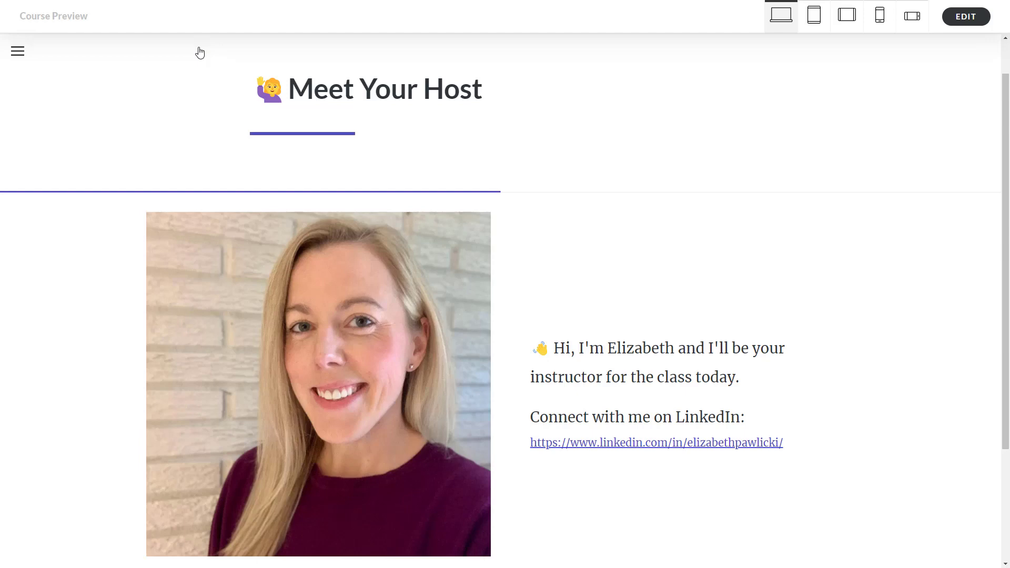
{"action": "mouse_move", "coordinate": [571, 442]}
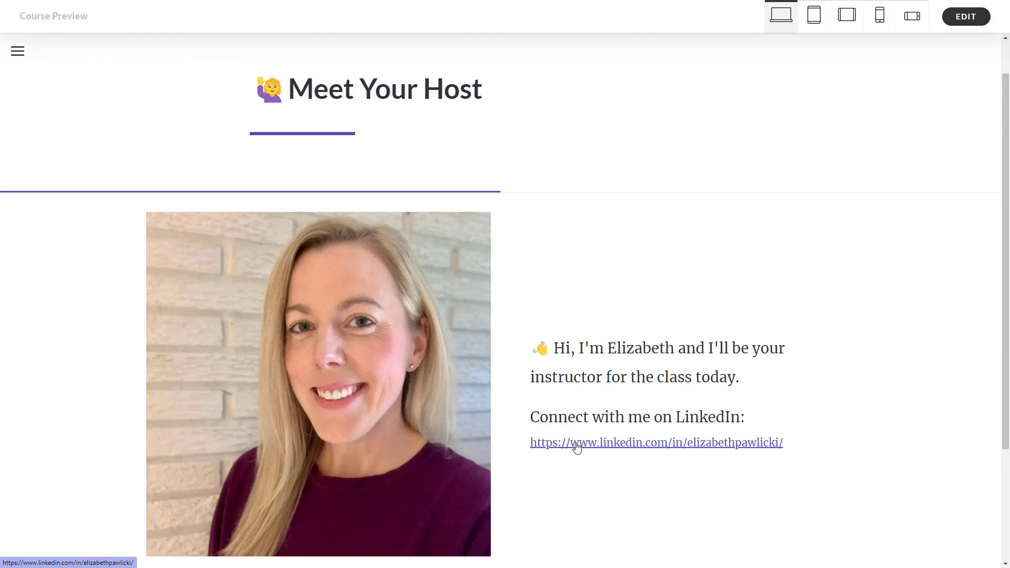
{"action": "mouse_move", "coordinate": [579, 448]}
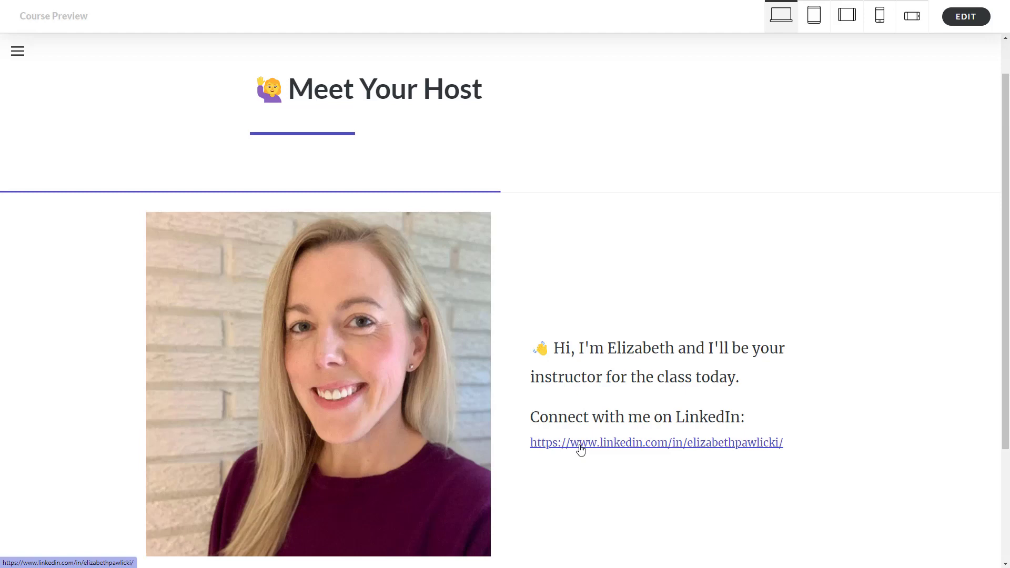
{"action": "scroll", "scroll_direction": "down", "scroll_amount": 3}
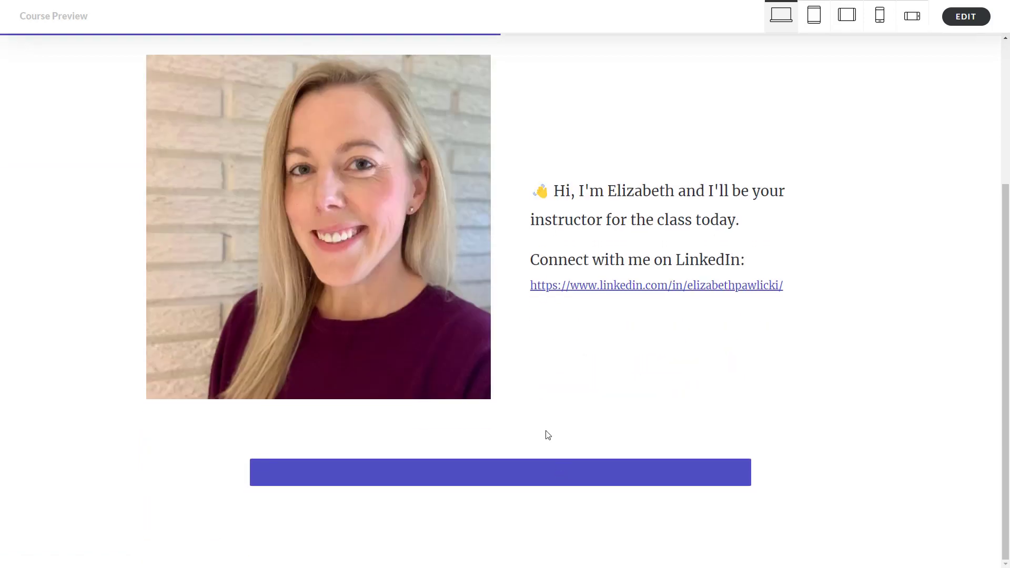
{"action": "mouse_move", "coordinate": [463, 483]}
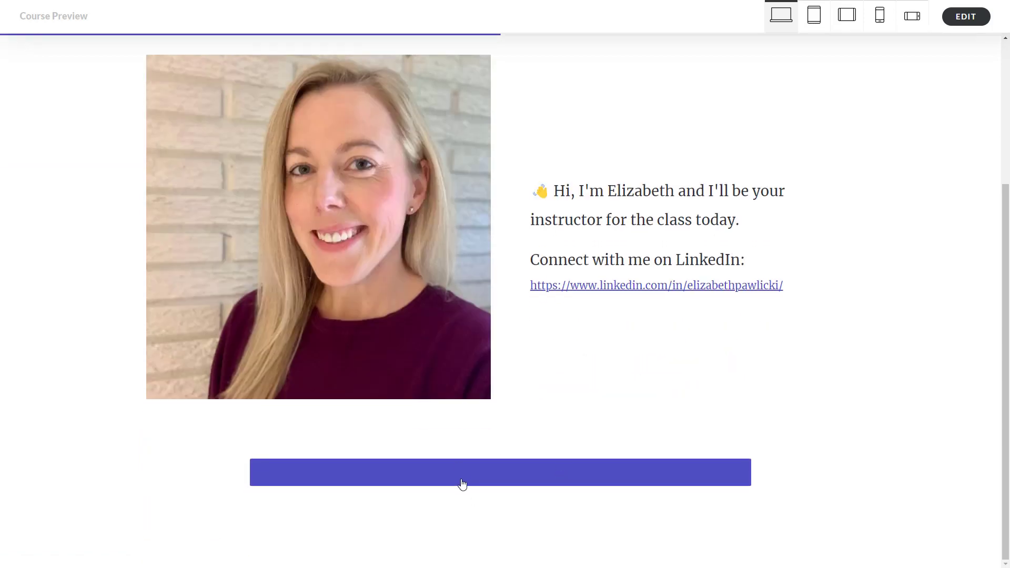
- Scroll to the bottom of Meet Your Host to reach the Favorite Things lesson
{"action": "scroll", "scroll_direction": "down", "scroll_amount": 3}
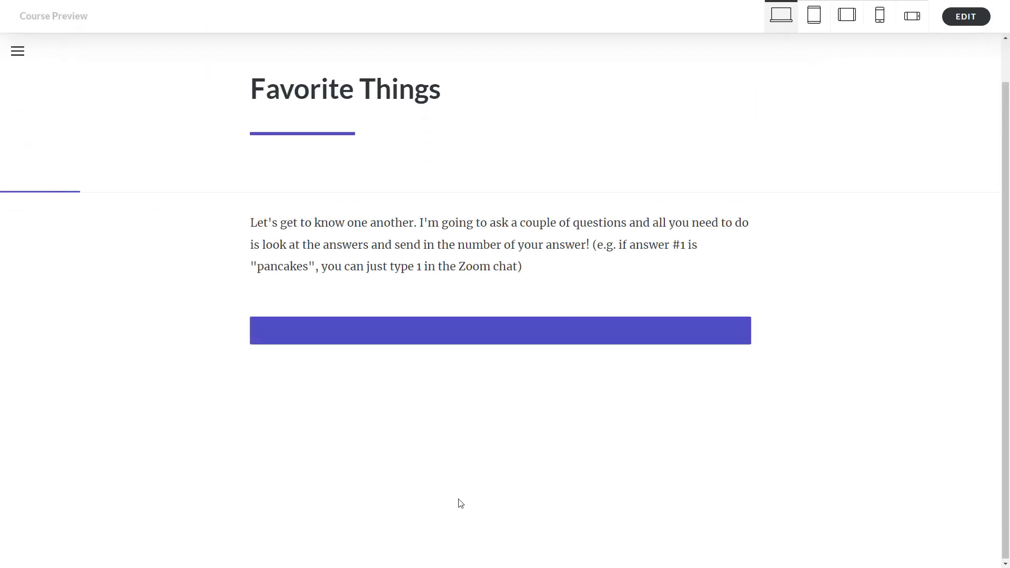
{"action": "mouse_move", "coordinate": [435, 420]}
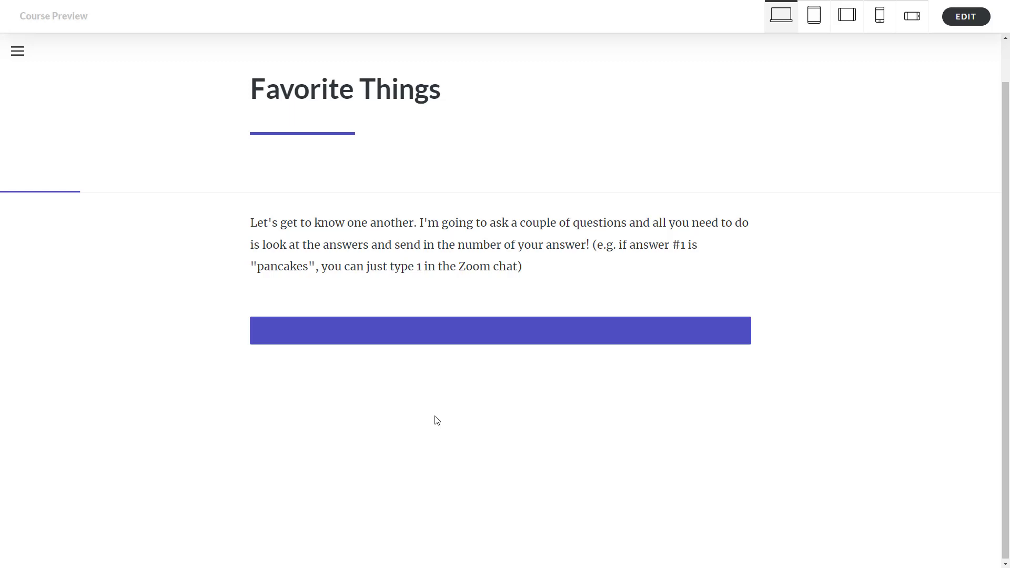
{"action": "mouse_move", "coordinate": [442, 374]}
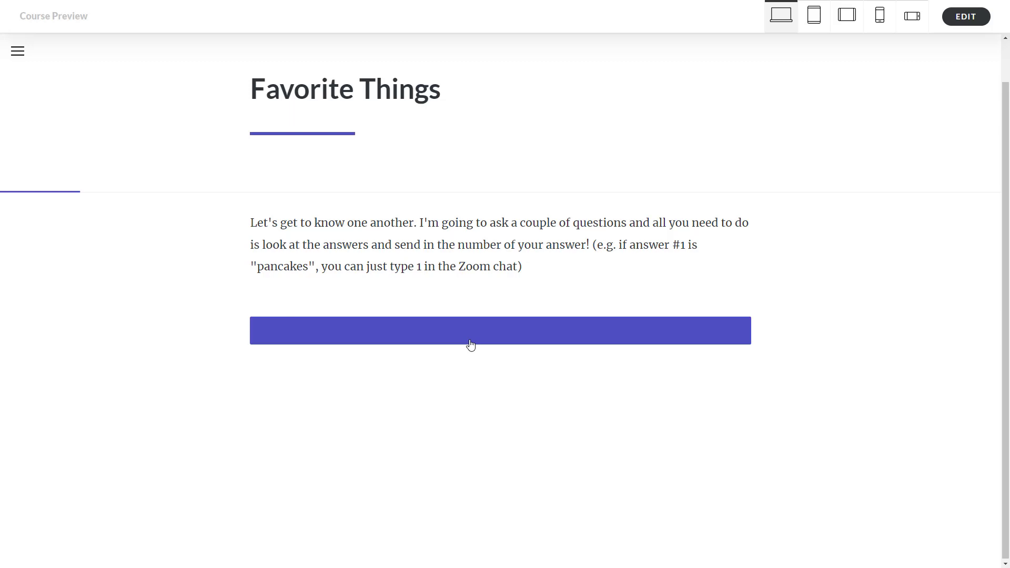
{"action": "mouse_move", "coordinate": [474, 339]}
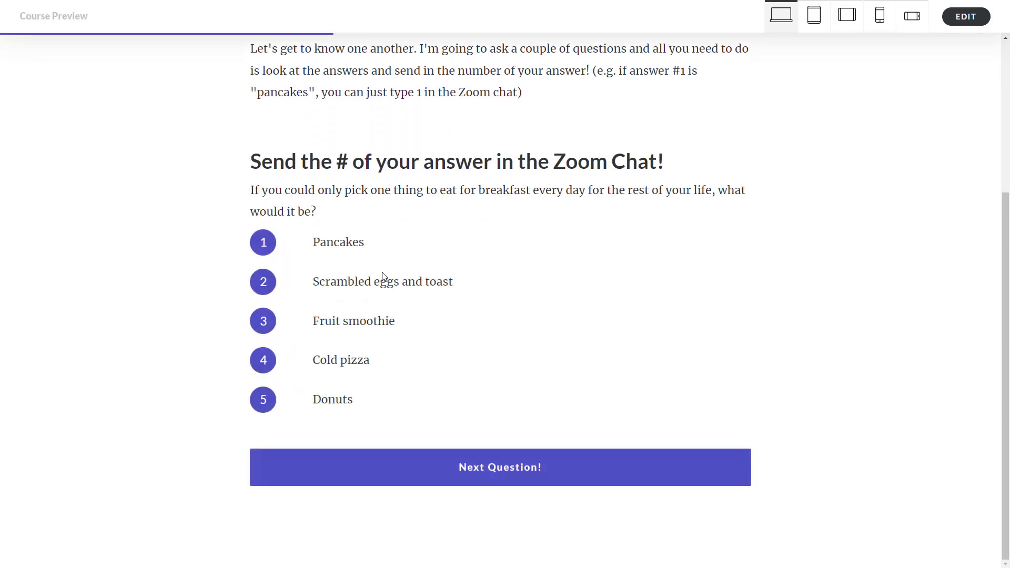
{"action": "mouse_move", "coordinate": [385, 269]}
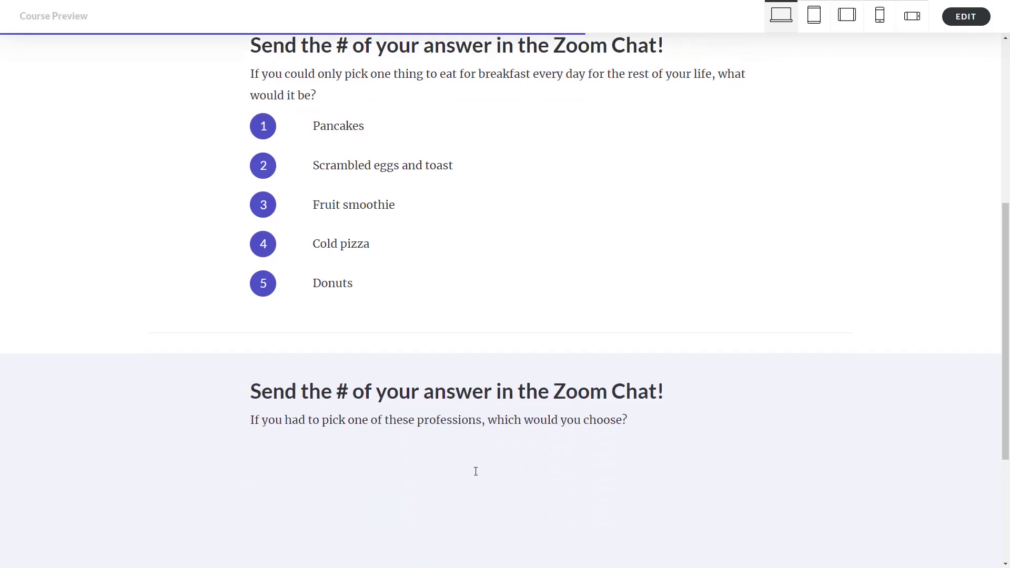
- Reveal the dogs-or-cats poll question after the breakfast and professions questions
{"action": "scroll", "scroll_direction": "down", "scroll_amount": 3}
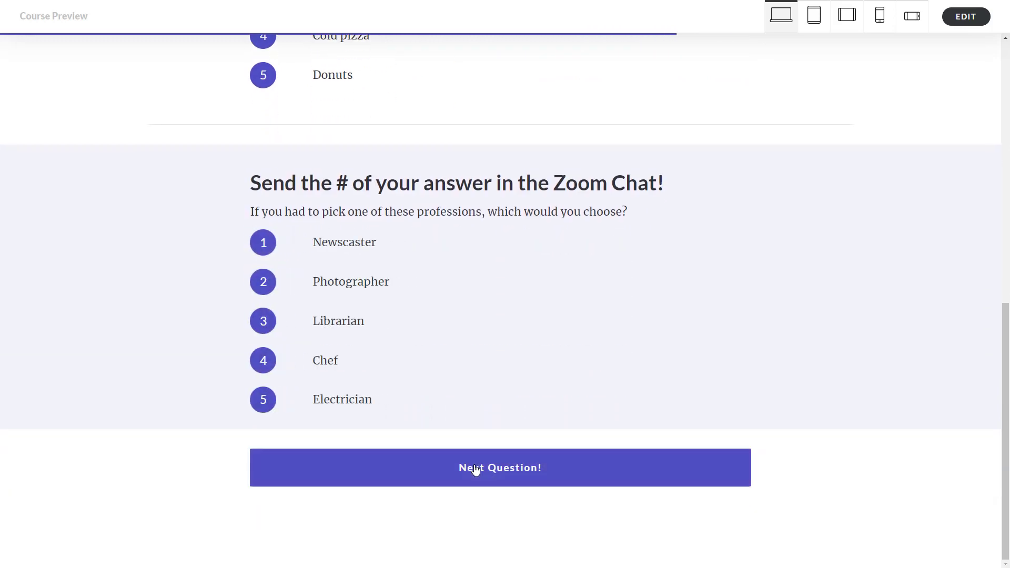
{"action": "left_click", "coordinate": [499, 467]}
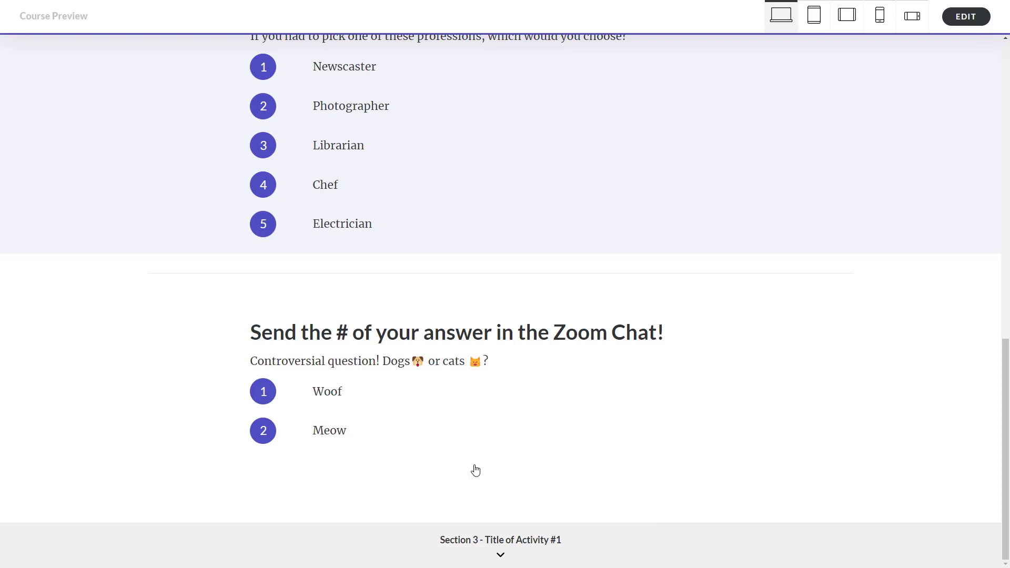
{"action": "mouse_move", "coordinate": [500, 539]}
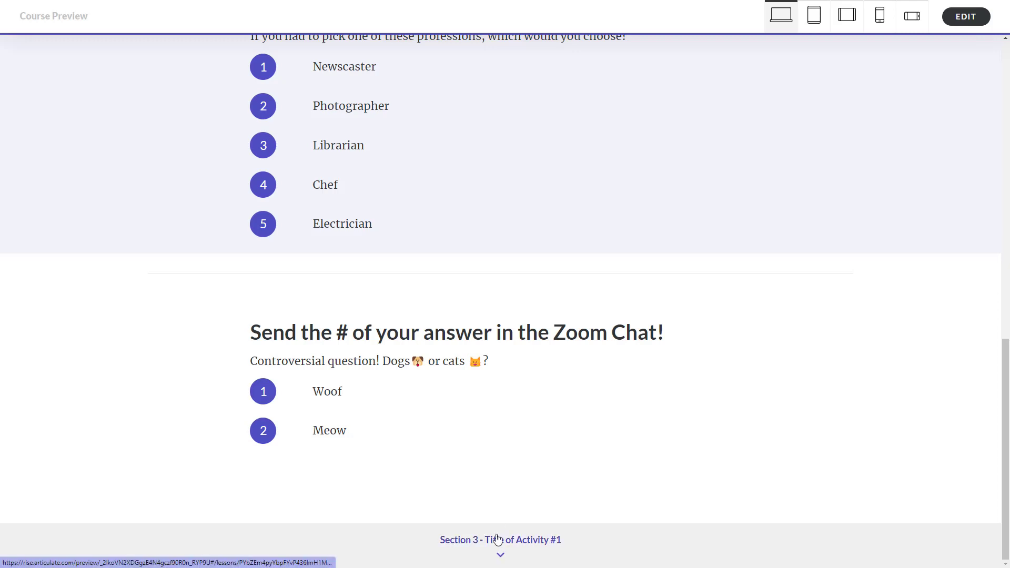
- Open Activity #1, run the 3-minute timer, stop it at 02:46, and reveal the discussion prompt
{"action": "scroll", "scroll_direction": "down", "scroll_amount": 3}
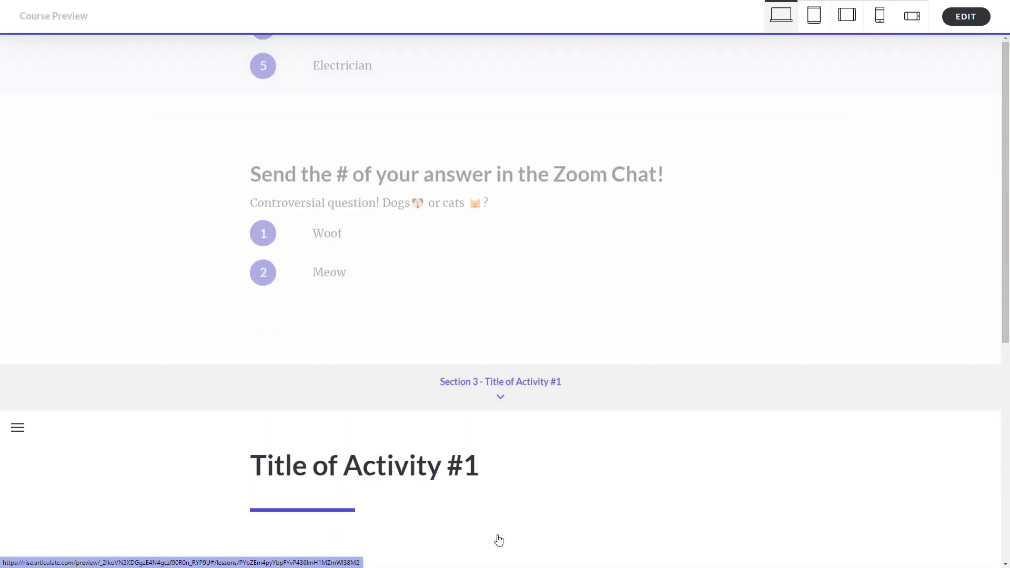
{"action": "scroll", "scroll_direction": "down", "scroll_amount": 3}
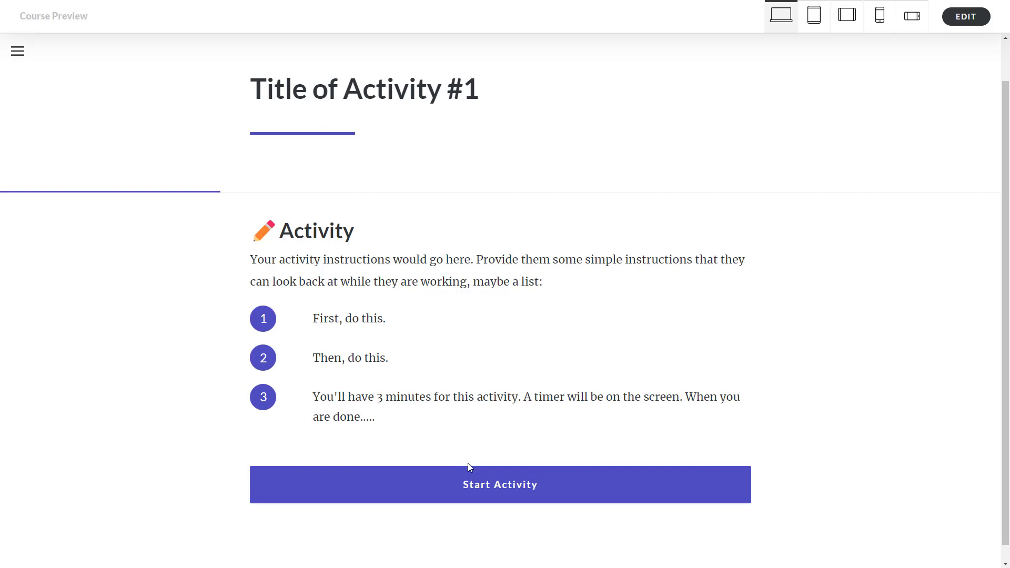
{"action": "left_click", "coordinate": [500, 484]}
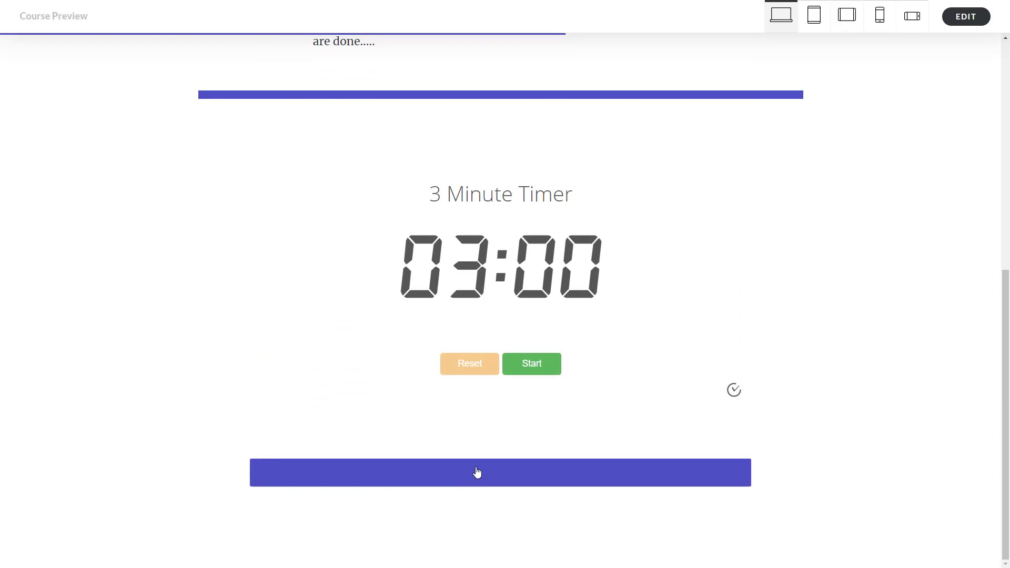
{"action": "mouse_move", "coordinate": [434, 420]}
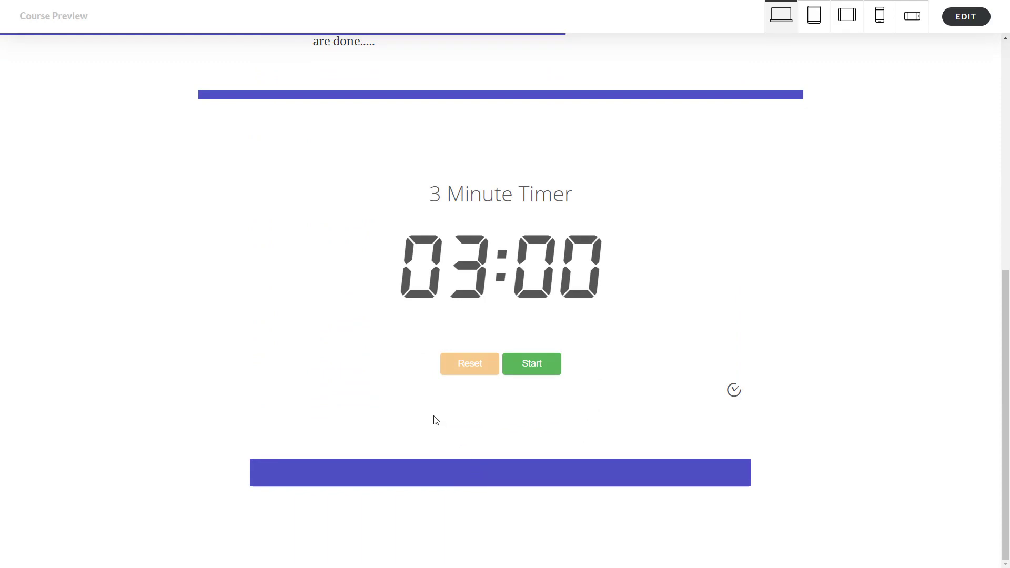
{"action": "mouse_move", "coordinate": [532, 364]}
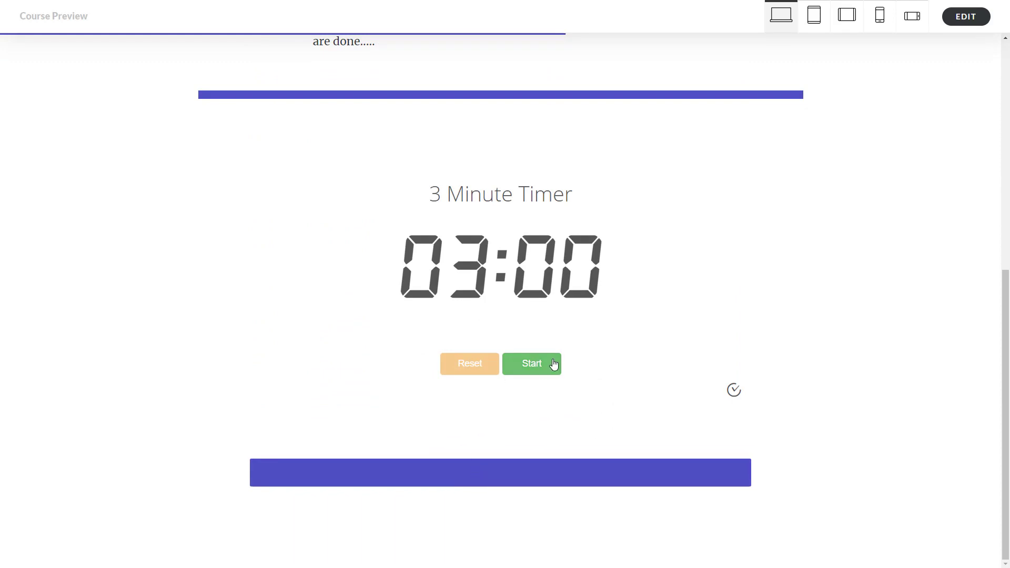
{"action": "left_click", "coordinate": [532, 363]}
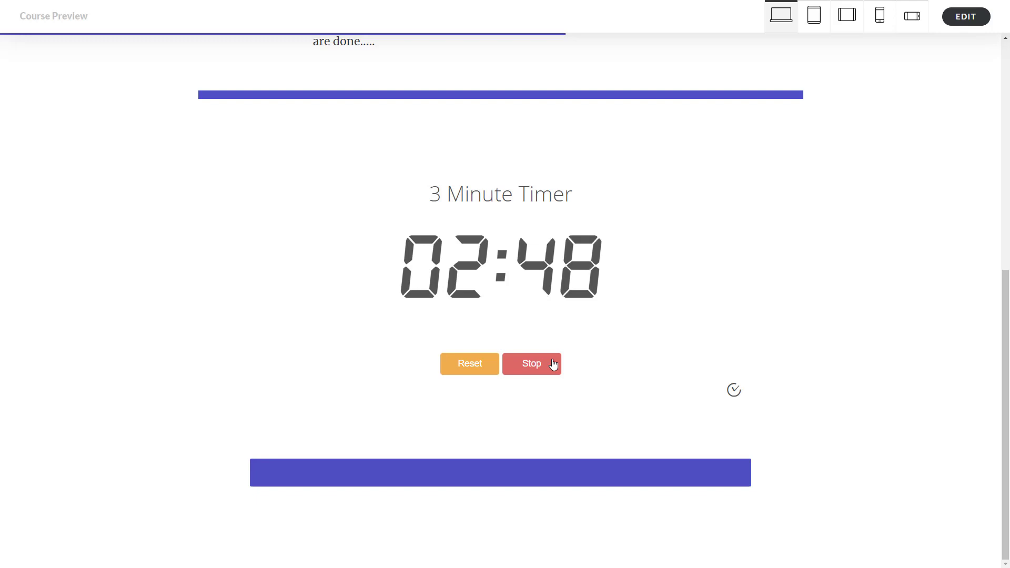
{"action": "left_click", "coordinate": [532, 363]}
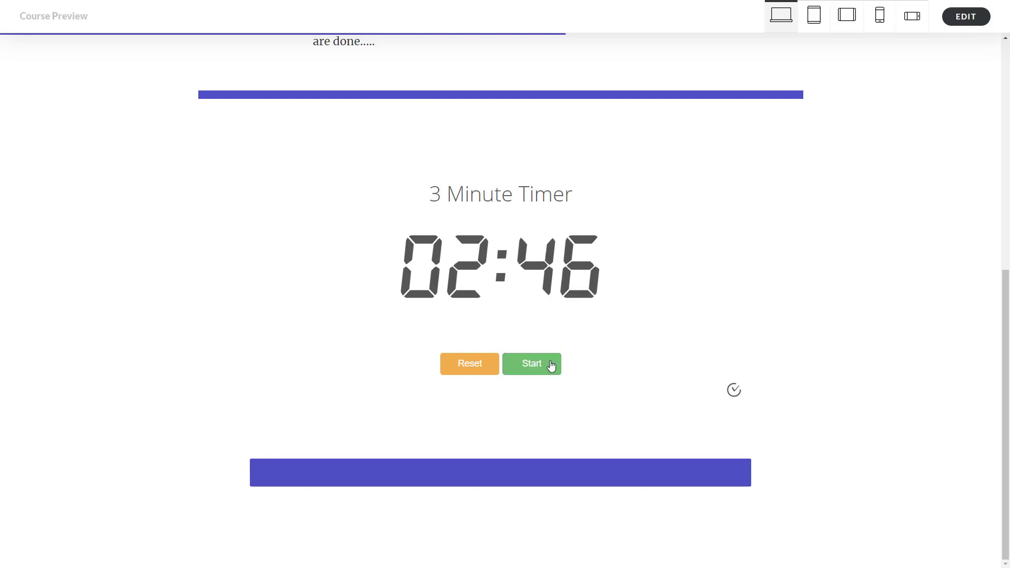
{"action": "scroll", "scroll_direction": "down", "scroll_amount": 3}
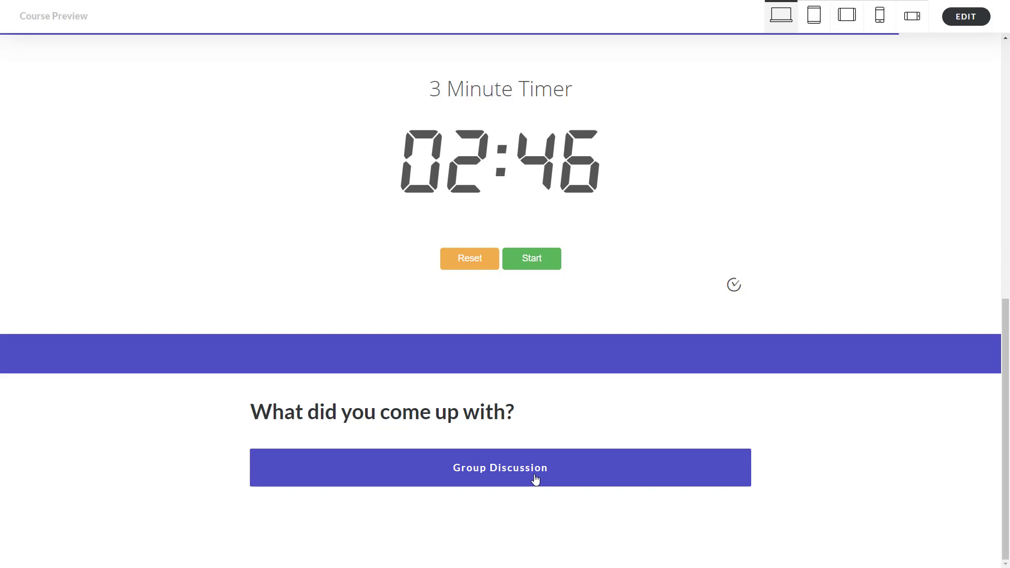
- Open Group Discussion and expand the Jotform question 1 text box to full size
{"action": "left_click", "coordinate": [499, 467]}
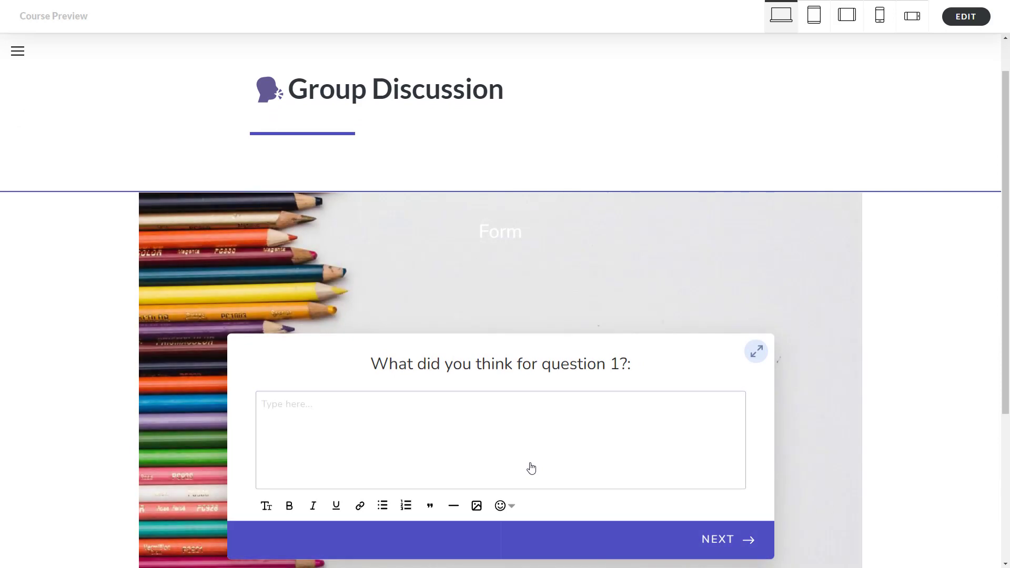
{"action": "scroll", "scroll_direction": "down", "scroll_amount": 3}
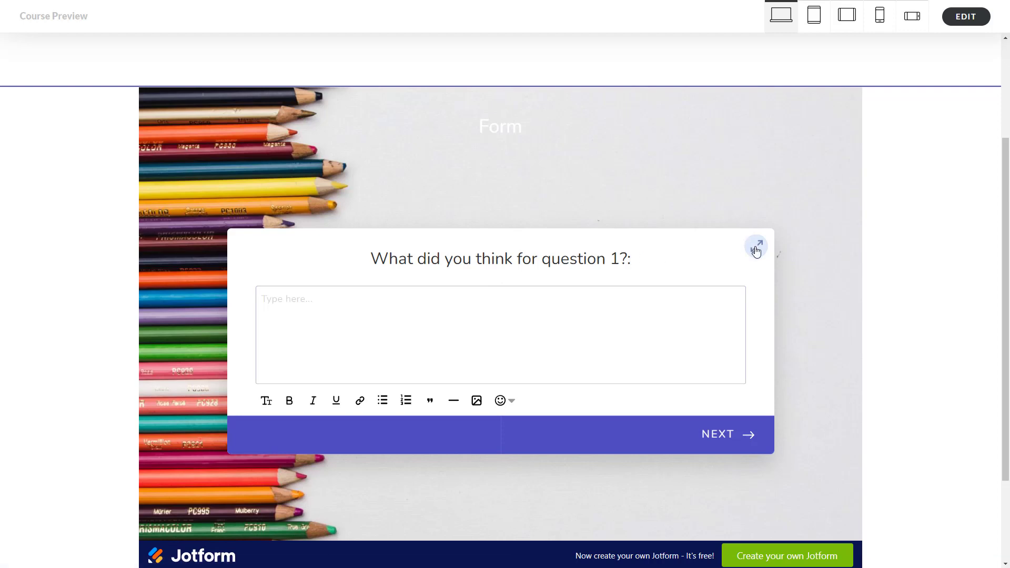
{"action": "left_click", "coordinate": [755, 247]}
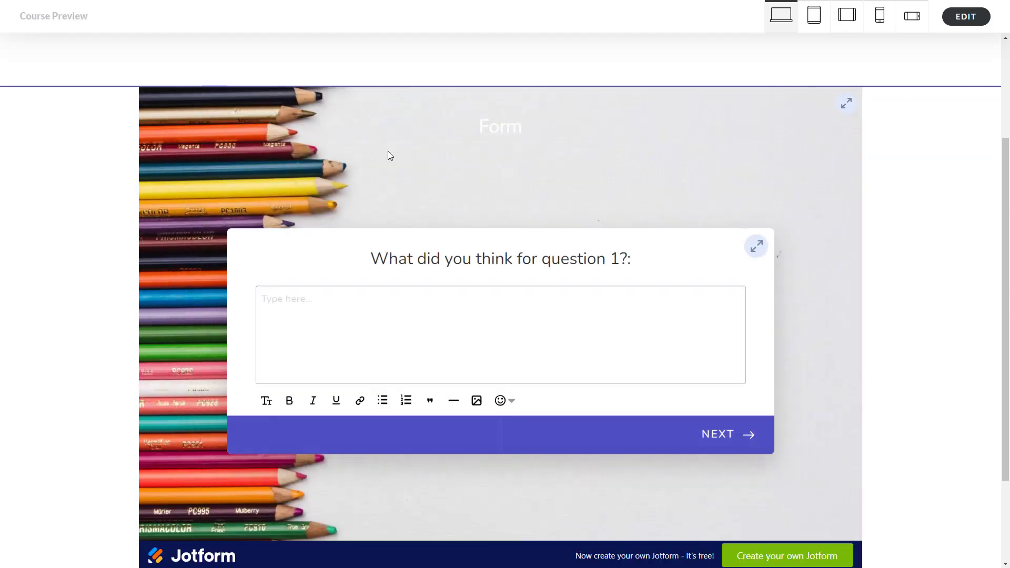
{"action": "mouse_move", "coordinate": [184, 448]}
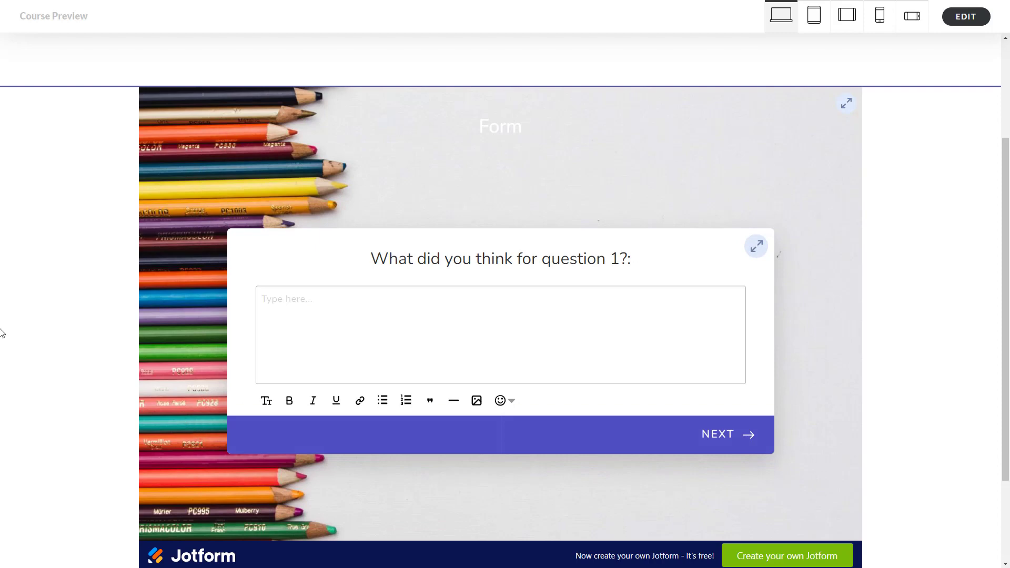
{"action": "mouse_move", "coordinate": [417, 457]}
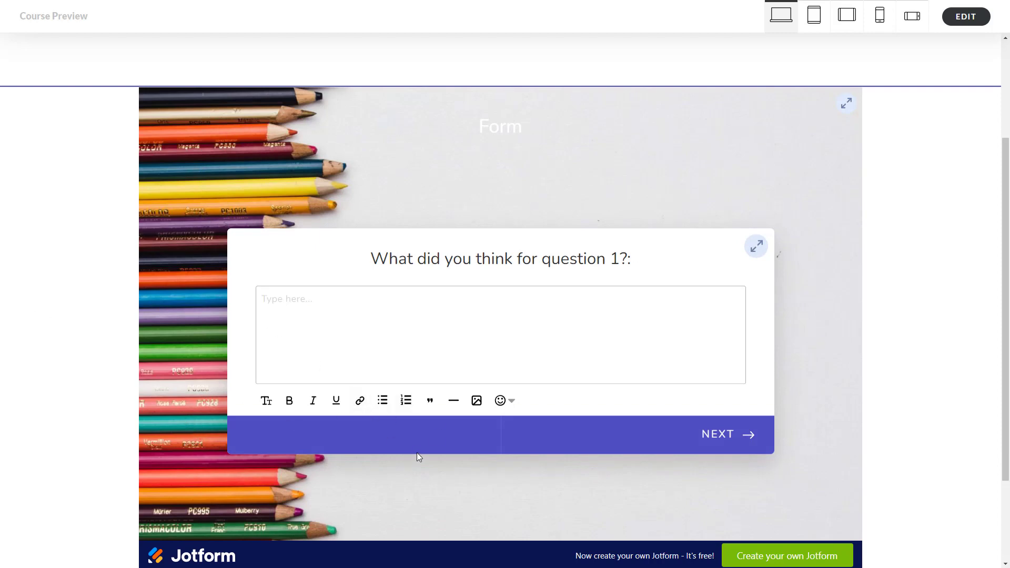
{"action": "mouse_move", "coordinate": [659, 251]}
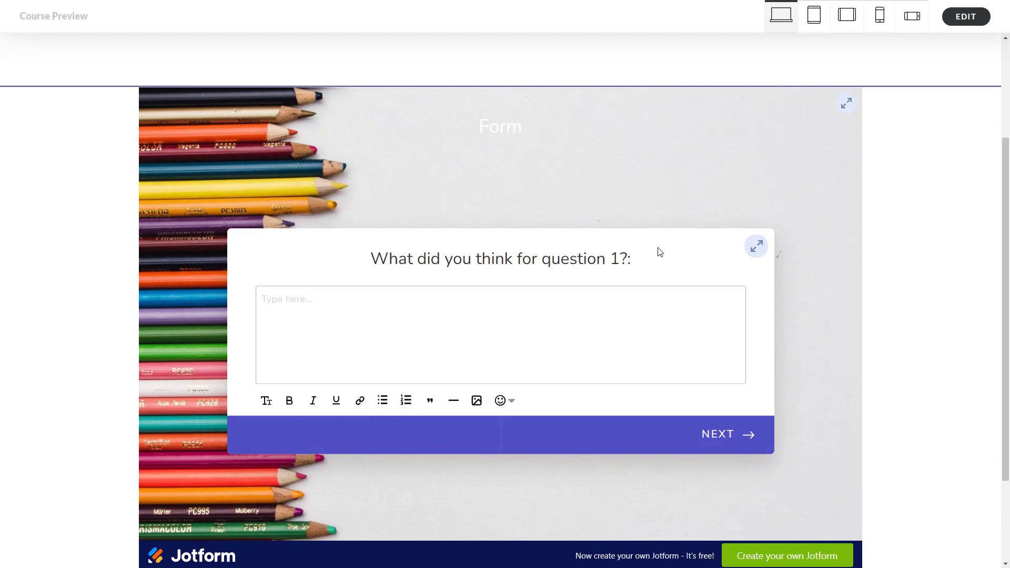
{"action": "left_click", "coordinate": [756, 246]}
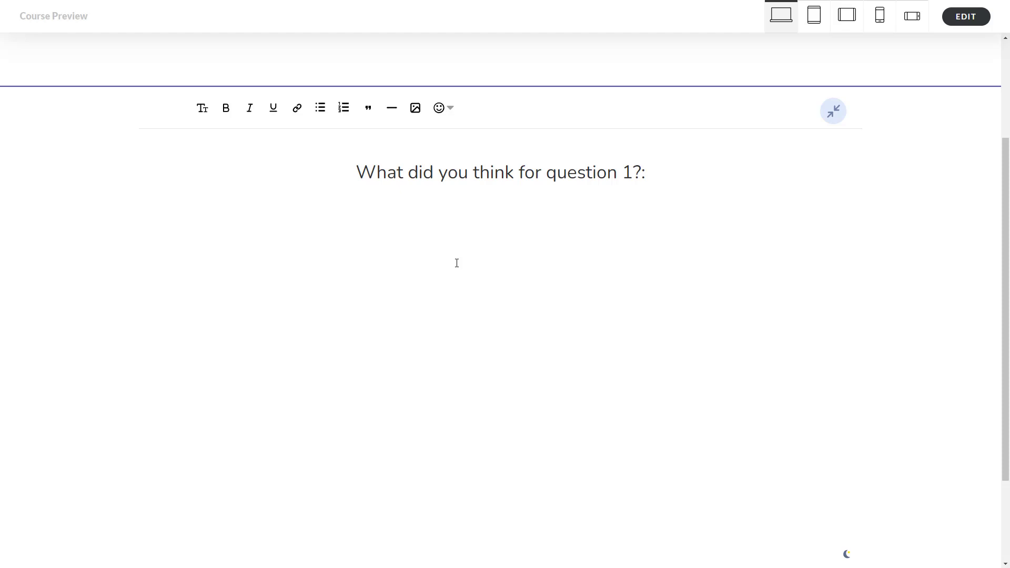
- Enter 'thing 1' and 'thing 2' as a numbered list for question 1, then collapse the editor
{"action": "left_click", "coordinate": [198, 220]}
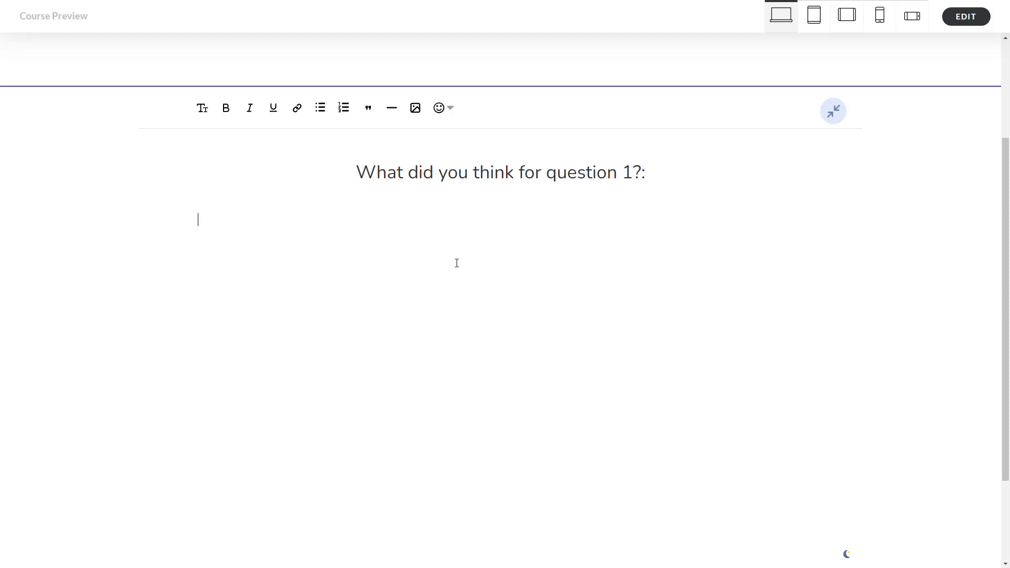
{"action": "left_click", "coordinate": [343, 107]}
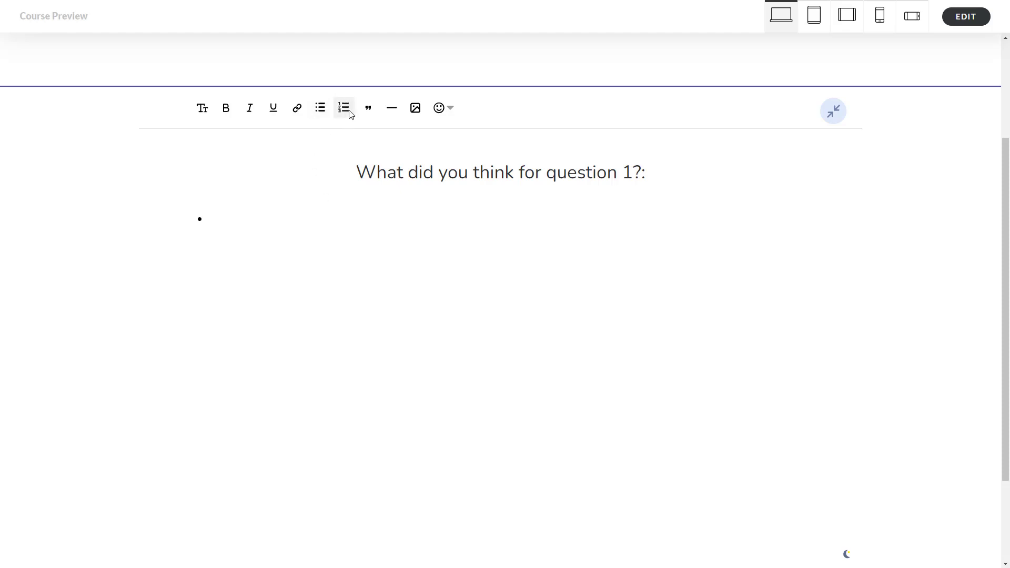
{"action": "left_click", "coordinate": [344, 107]}
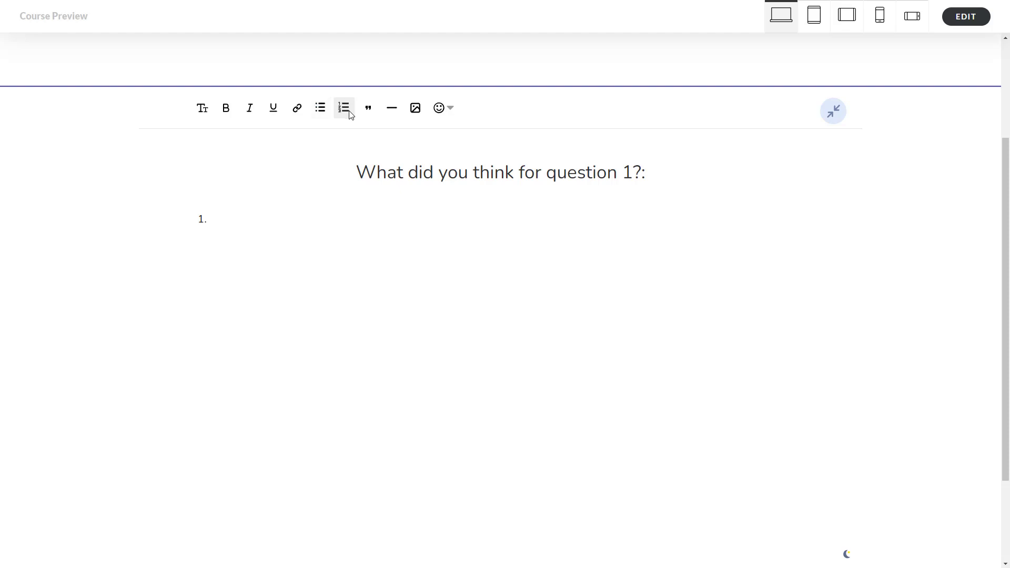
{"action": "type", "text": "thing 1"}
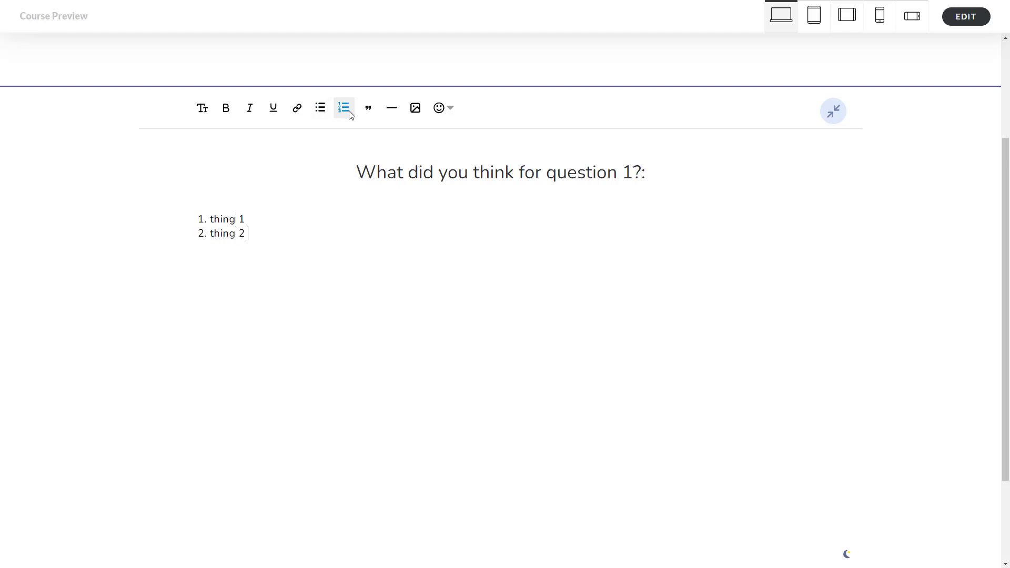
{"action": "left_click", "coordinate": [833, 110]}
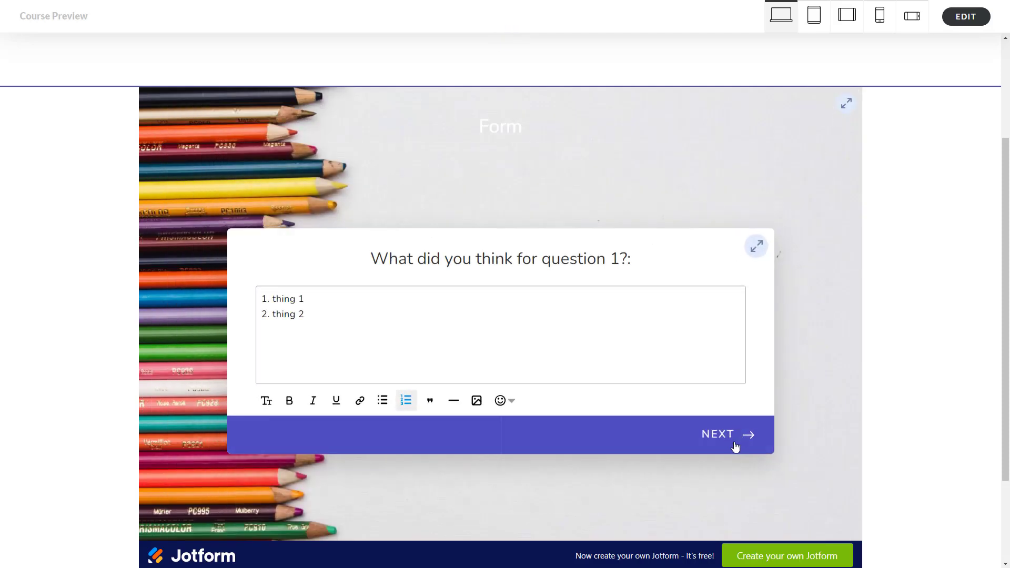
{"action": "mouse_move", "coordinate": [720, 437]}
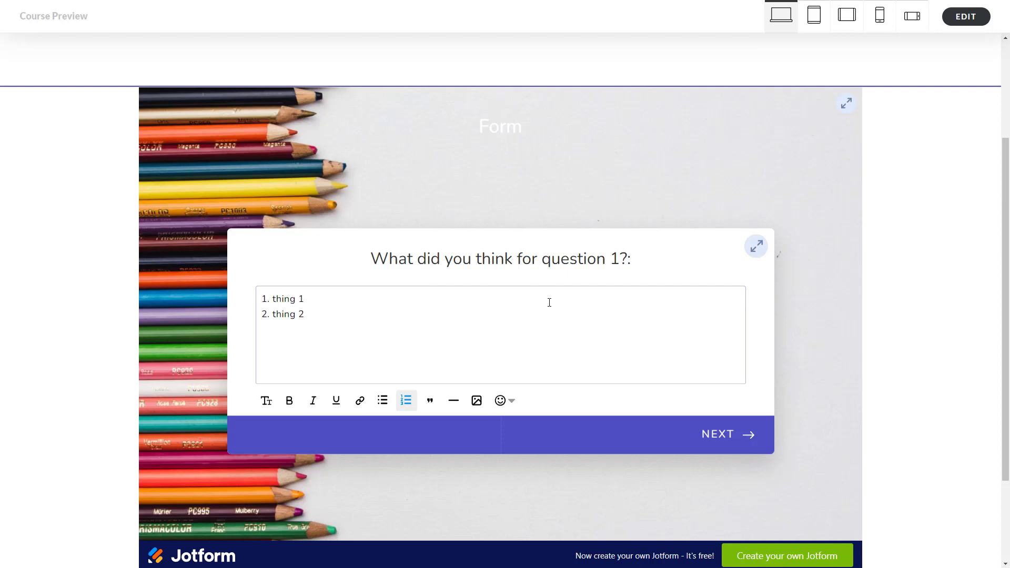
- Page the Jotform through questions 2 and 3, then open the Title of Activity #2 lesson
{"action": "scroll", "scroll_direction": "down", "scroll_amount": 3}
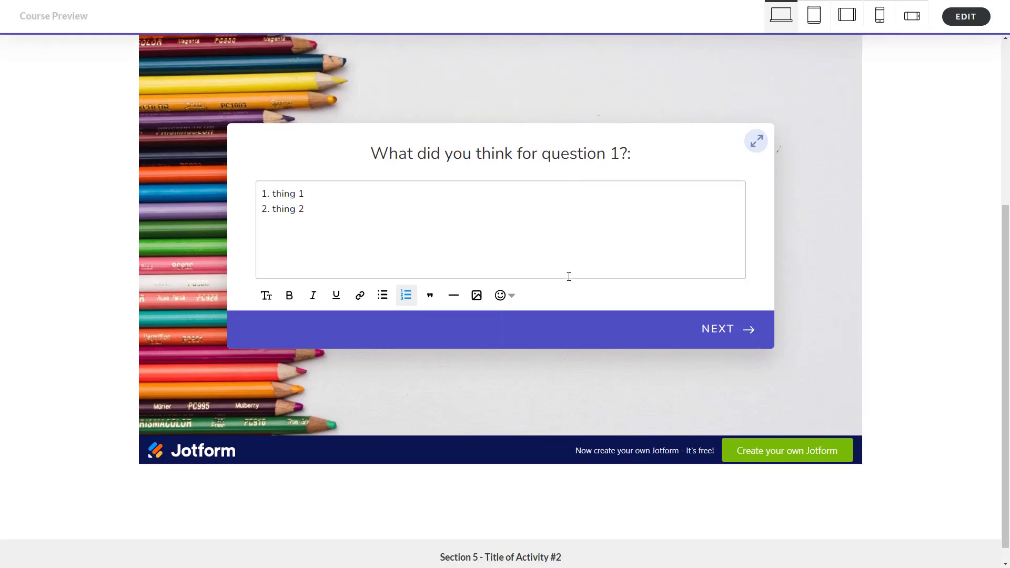
{"action": "left_click", "coordinate": [728, 329]}
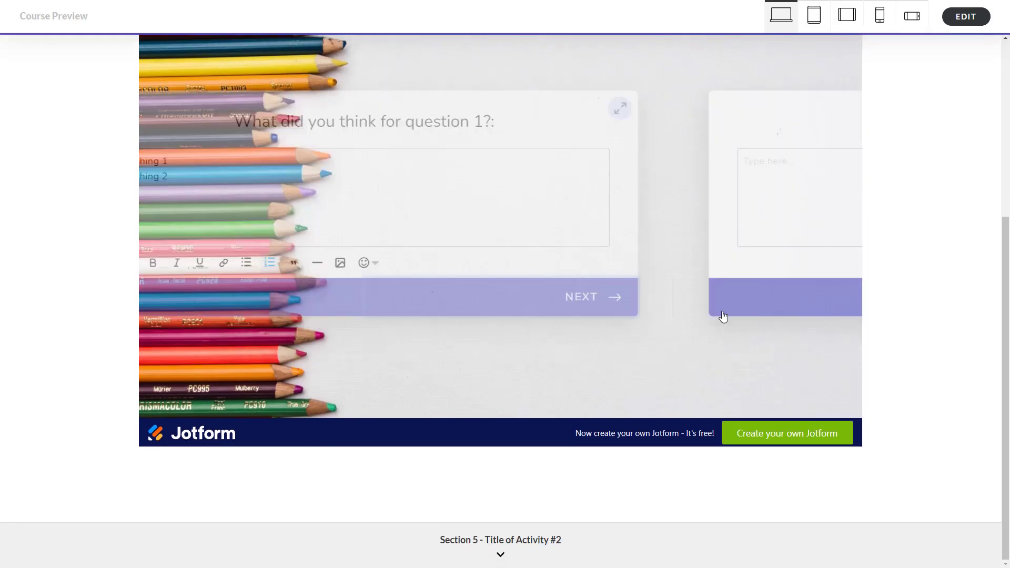
{"action": "left_click", "coordinate": [581, 297]}
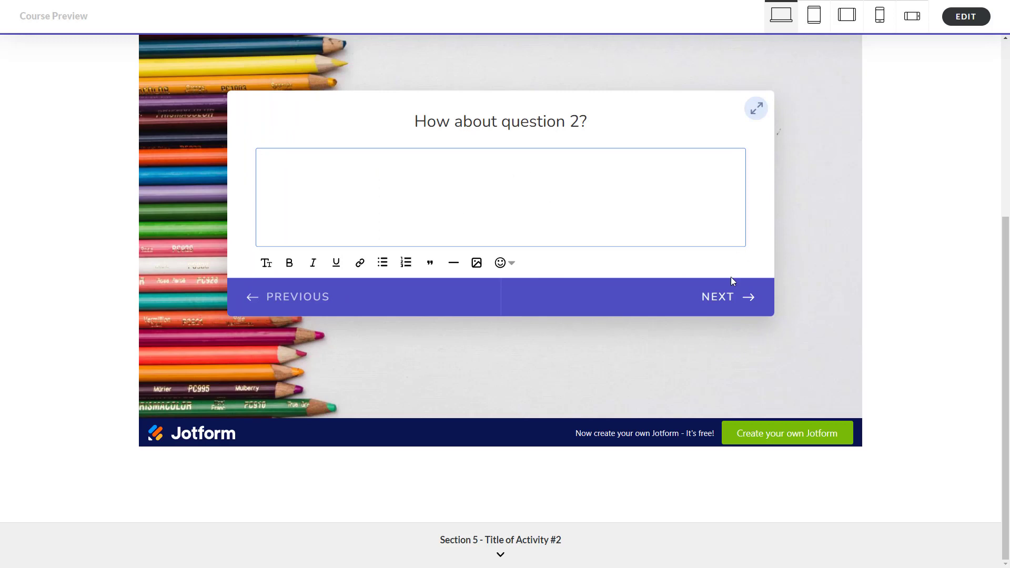
{"action": "left_click", "coordinate": [717, 297]}
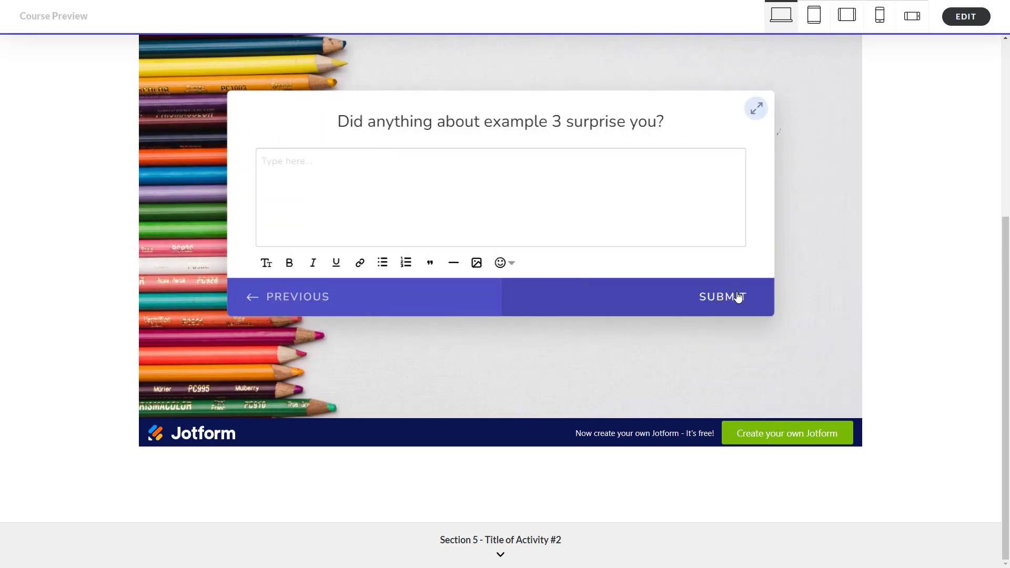
{"action": "left_click", "coordinate": [499, 197]}
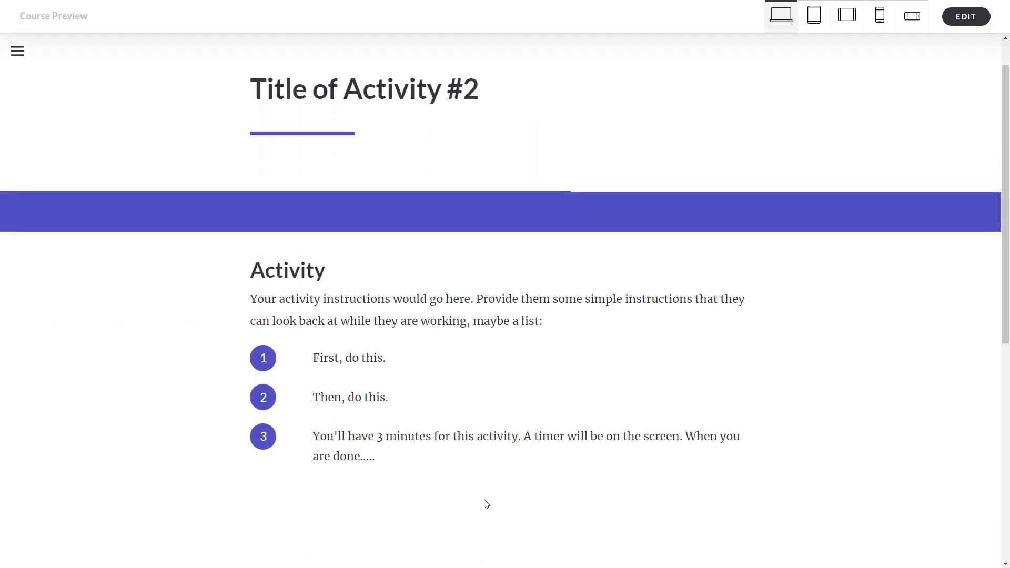
- Scroll the Activity #2 lesson past the 03:00 timer to the Section 6 Homework link
{"action": "scroll", "scroll_direction": "down", "scroll_amount": 3}
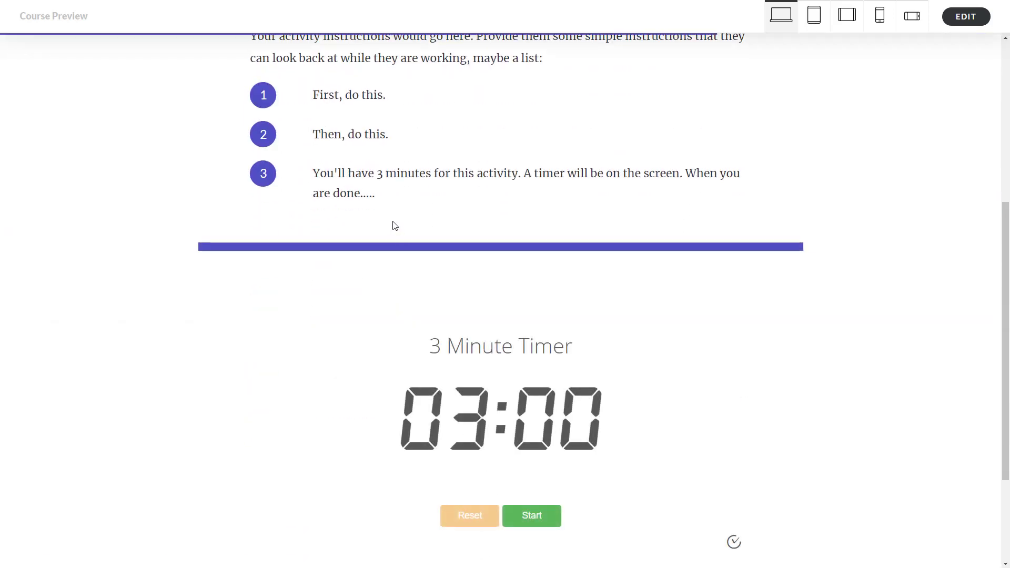
{"action": "scroll", "scroll_direction": "down", "scroll_amount": 3}
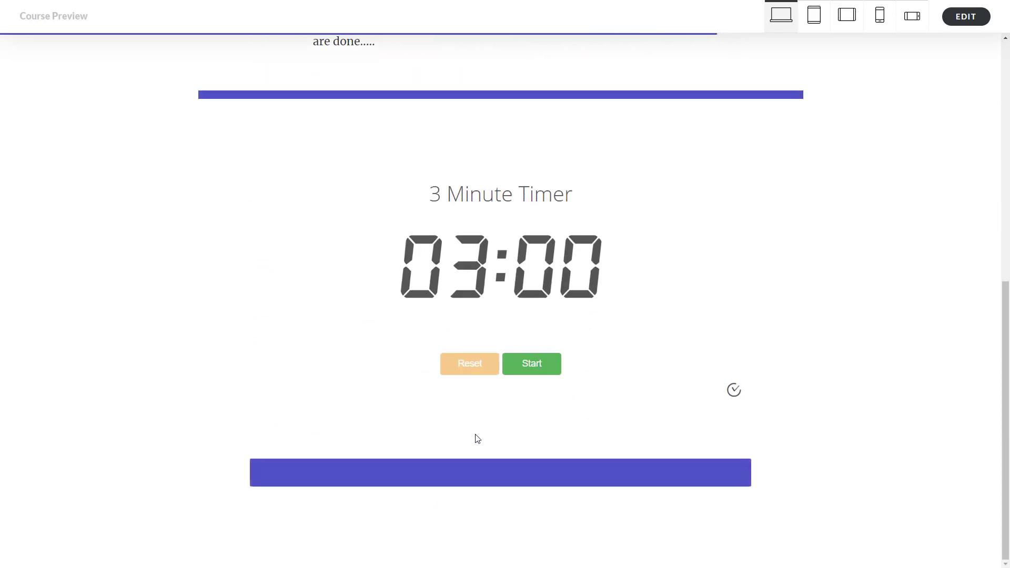
{"action": "scroll", "scroll_direction": "down", "scroll_amount": 3}
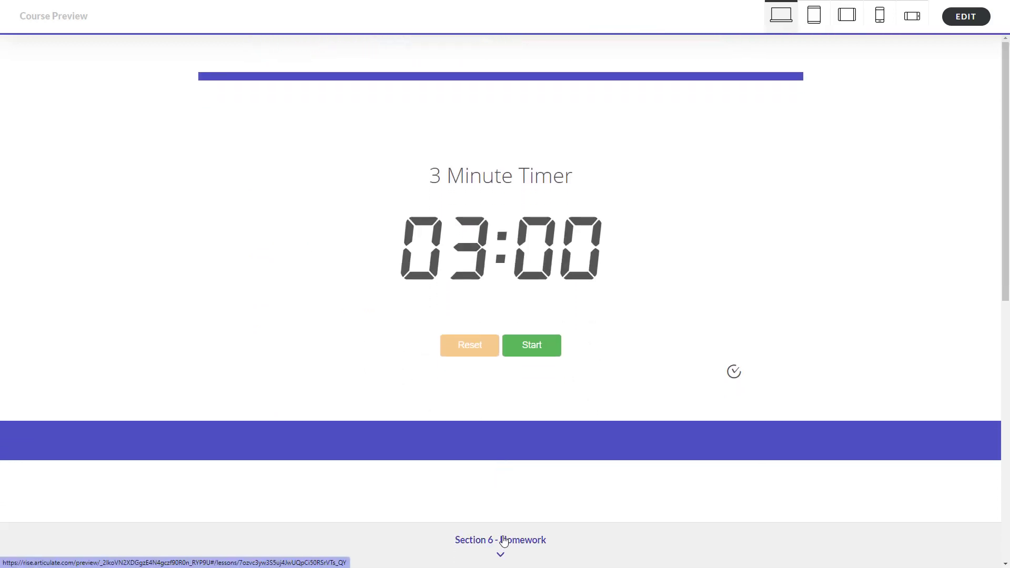
- Open the Section 6 Homework lesson with its thank-you message and upload instructions
{"action": "left_click", "coordinate": [500, 539]}
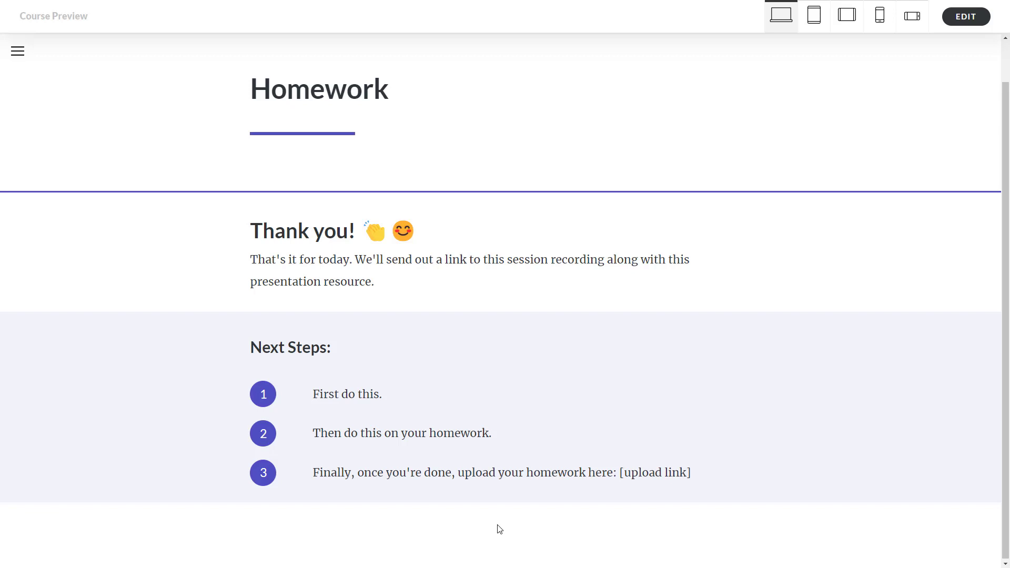
{"action": "mouse_move", "coordinate": [301, 424]}
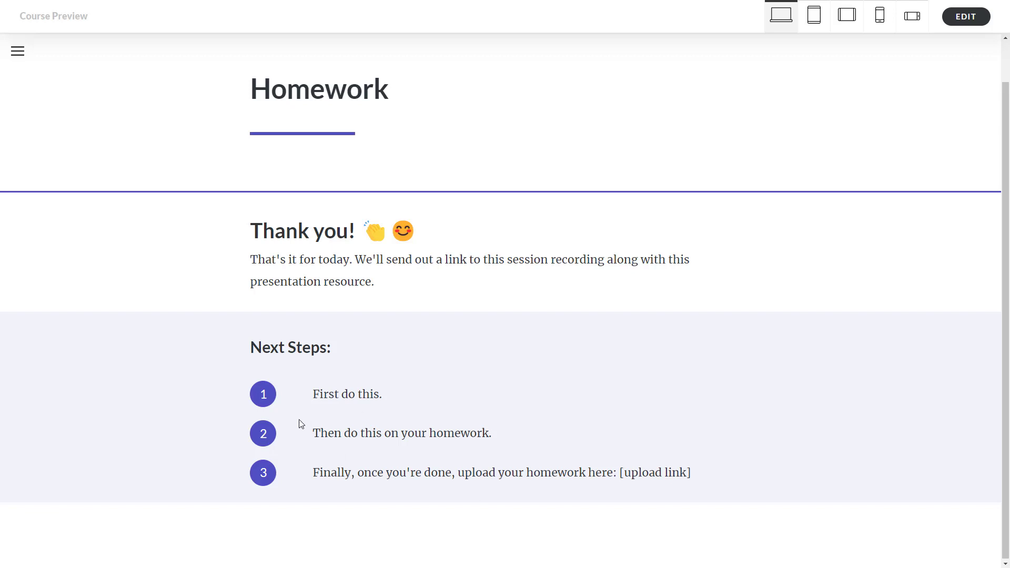